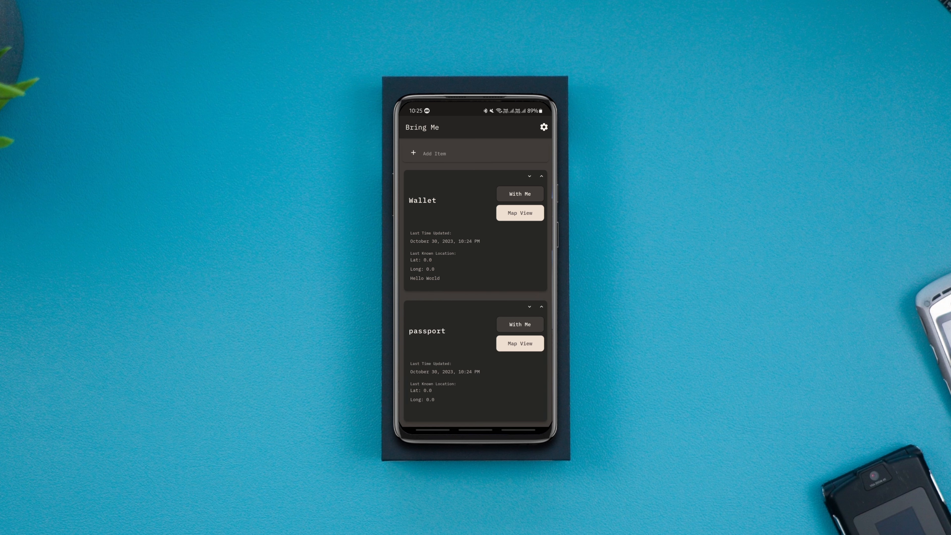
# Record the Wallet as With Me and grant the app location access.
pyautogui.click(519, 193)
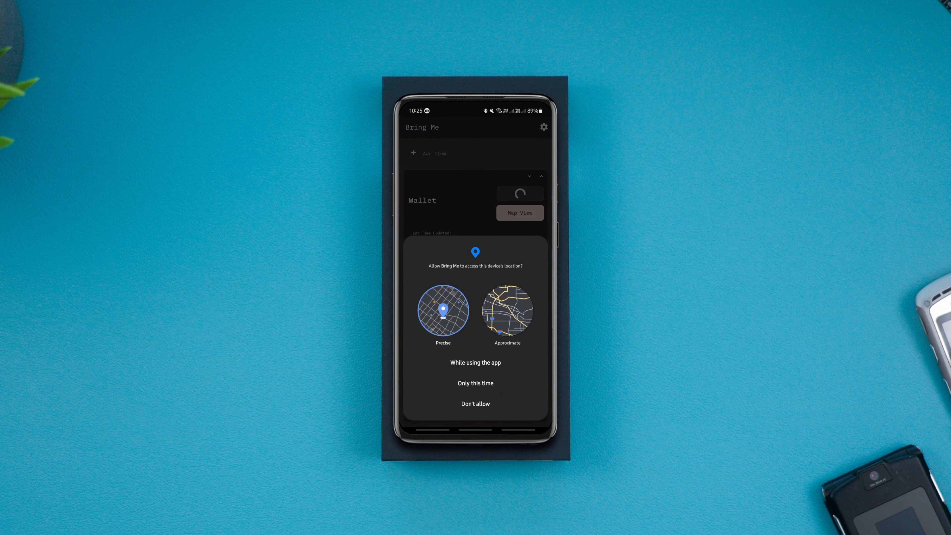
pyautogui.click(475, 362)
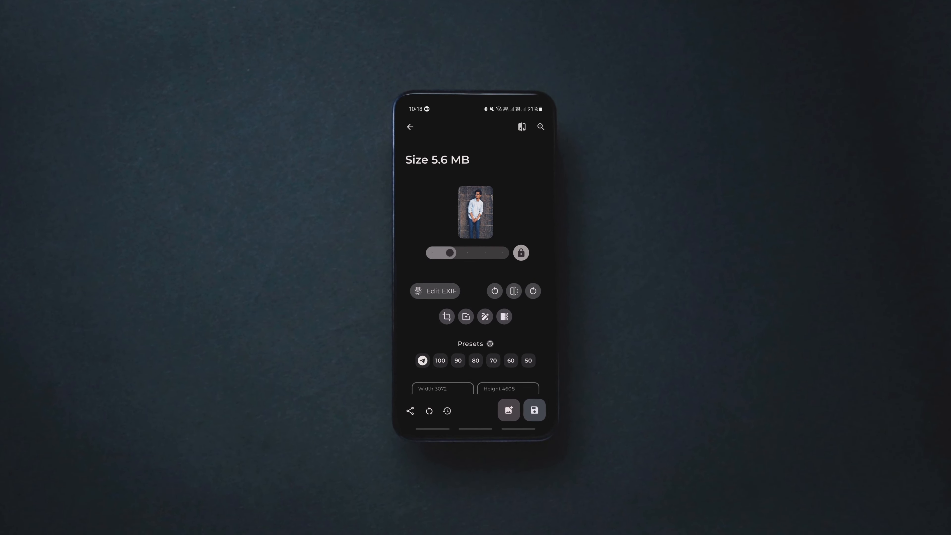
# Check the photo's empty EXIF metadata and browse the available color filters.
pyautogui.click(435, 291)
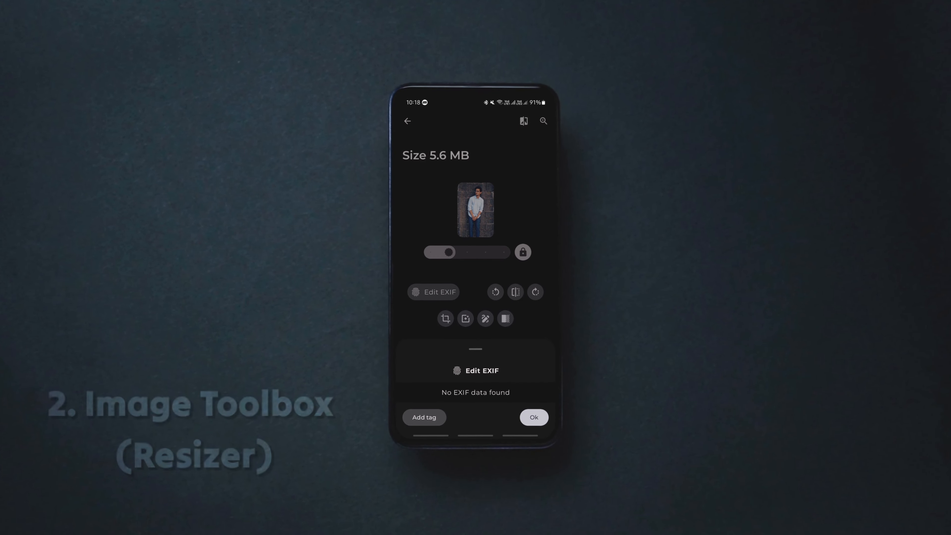
pyautogui.click(533, 417)
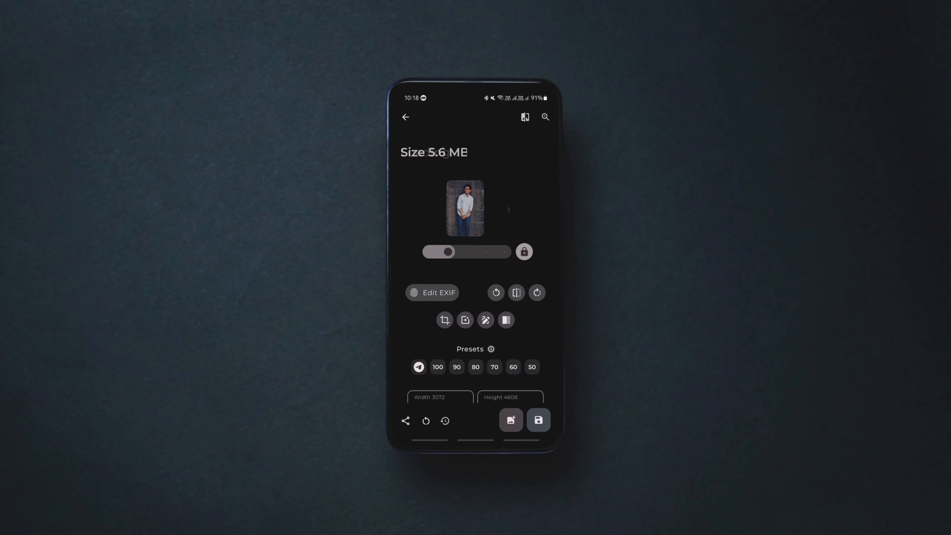
pyautogui.click(485, 320)
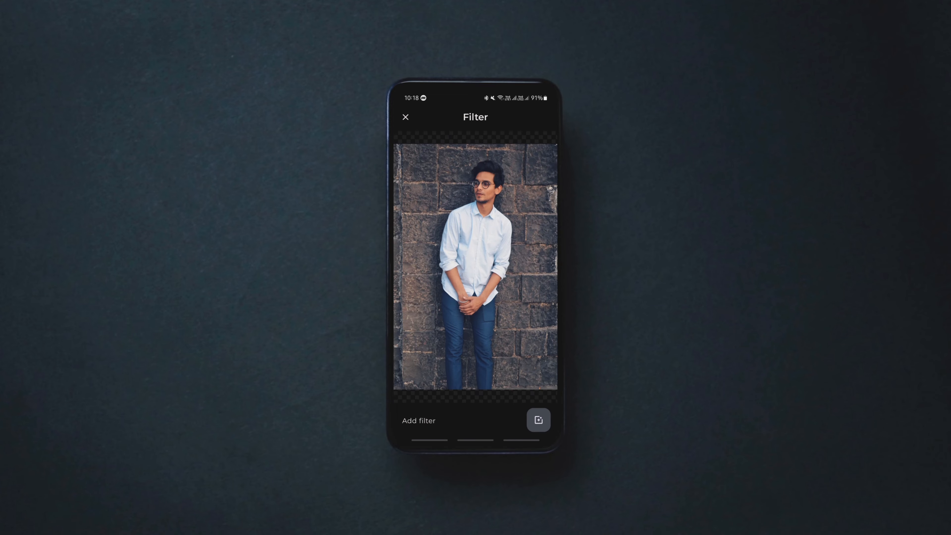
pyautogui.click(539, 419)
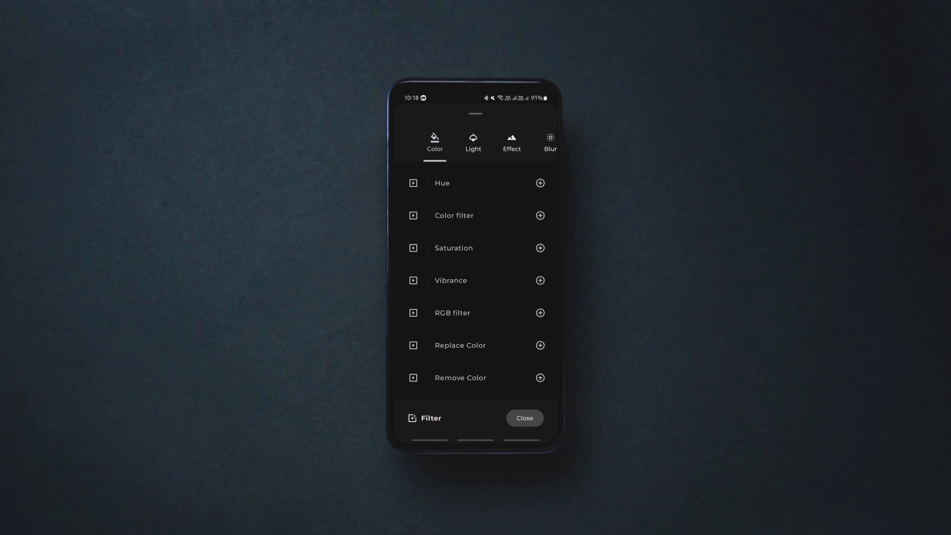
pyautogui.click(524, 418)
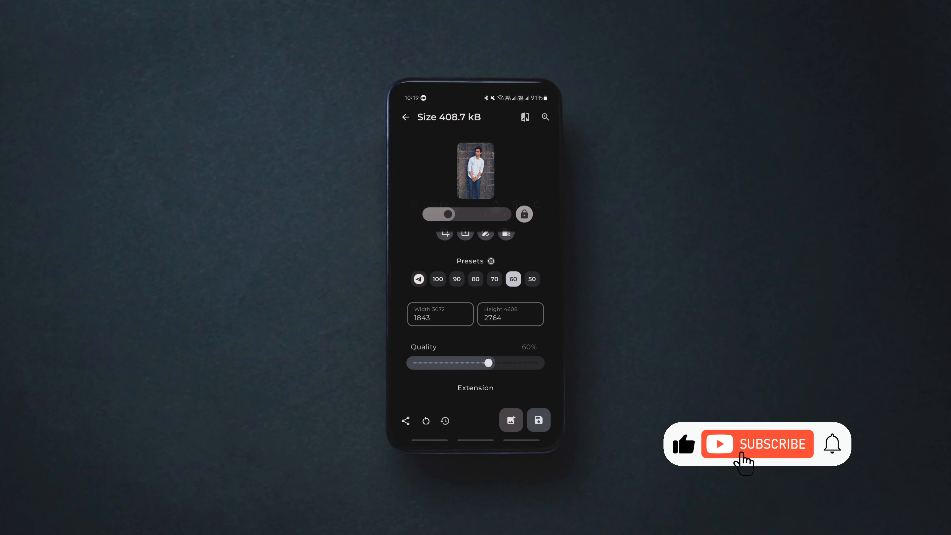
# Raise output quality to 100% and set the output format to BMP.
pyautogui.moveTo(489, 363); pyautogui.dragTo(538, 363)
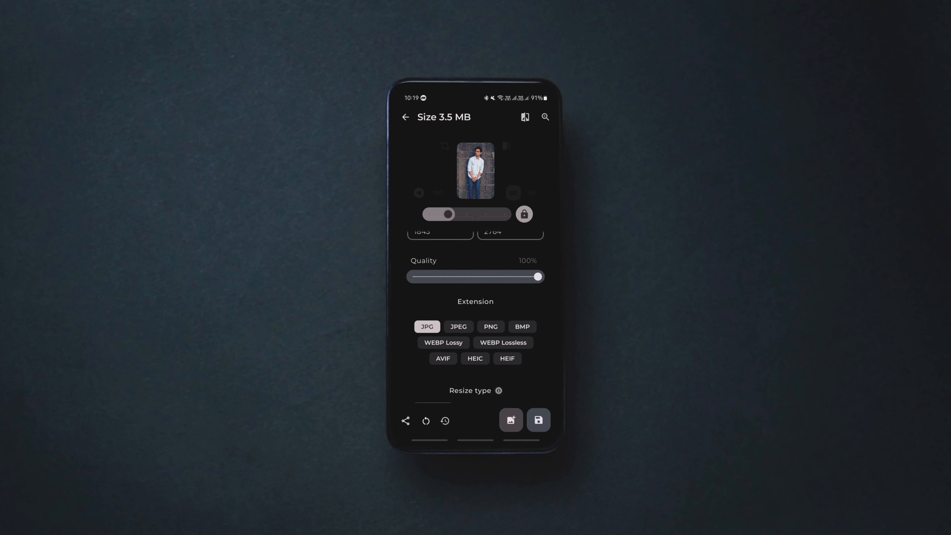
pyautogui.click(521, 316)
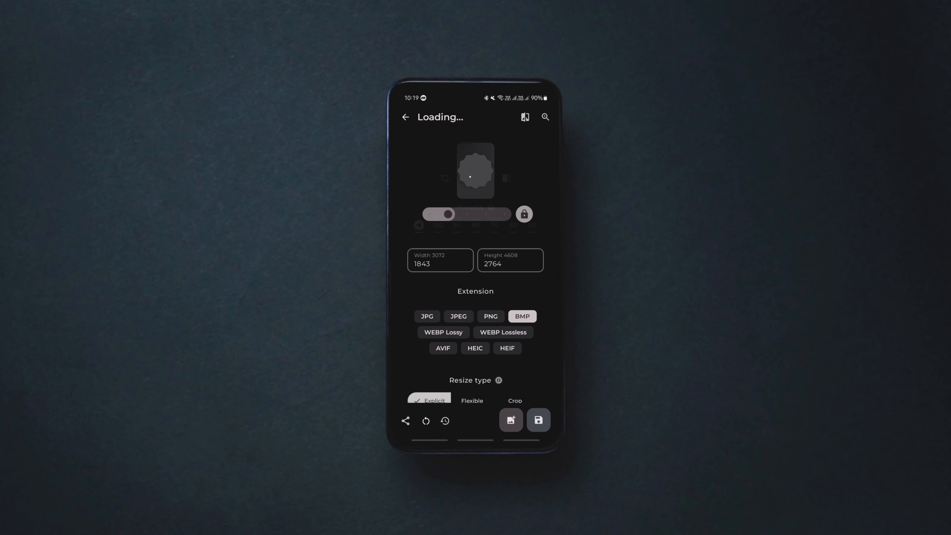
pyautogui.click(538, 420)
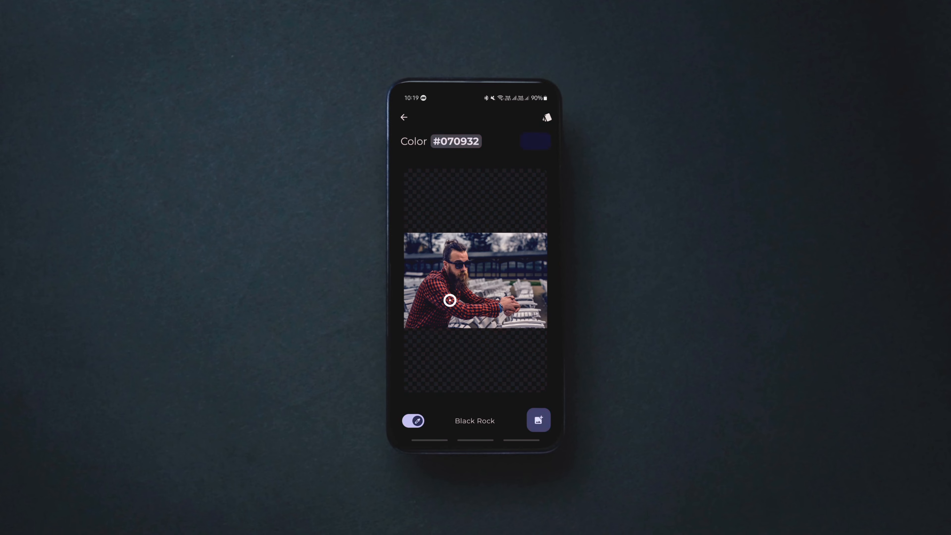
# Sample the reddish shirt color #863B39 and return to the tools list.
pyautogui.moveTo(449, 300); pyautogui.dragTo(442, 286)
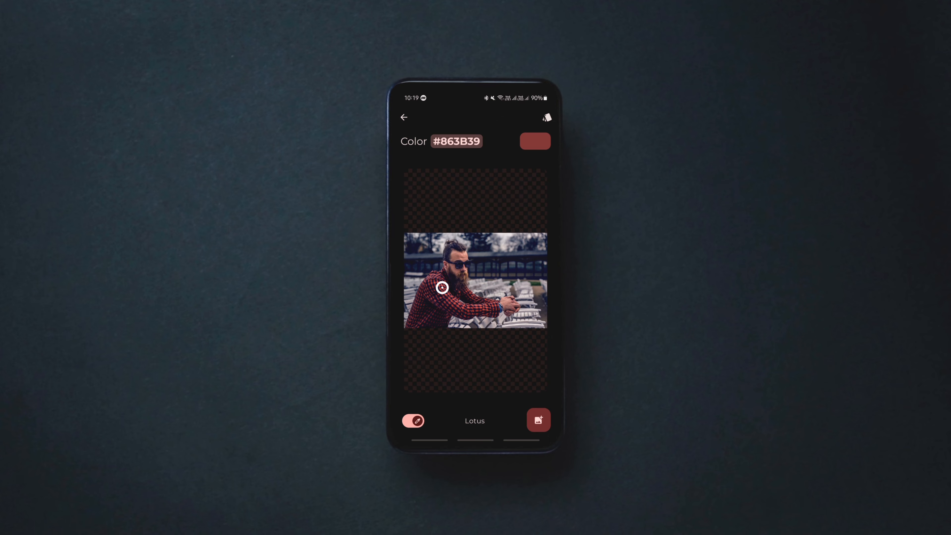
pyautogui.click(404, 117)
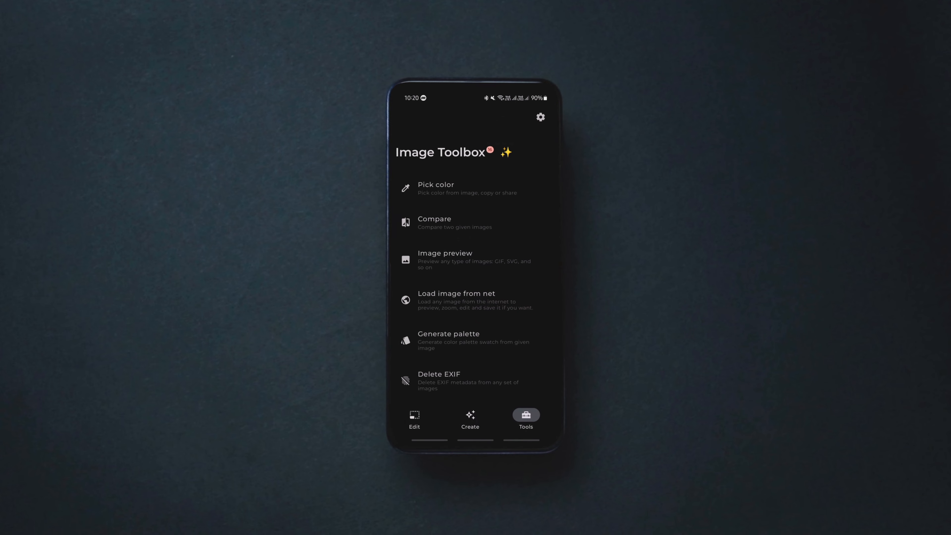
pyautogui.click(479, 302)
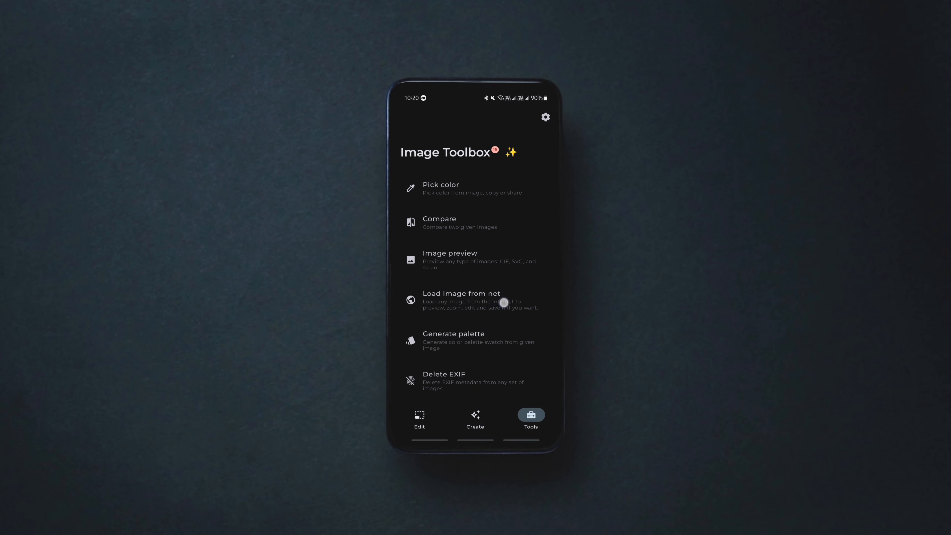
pyautogui.click(476, 340)
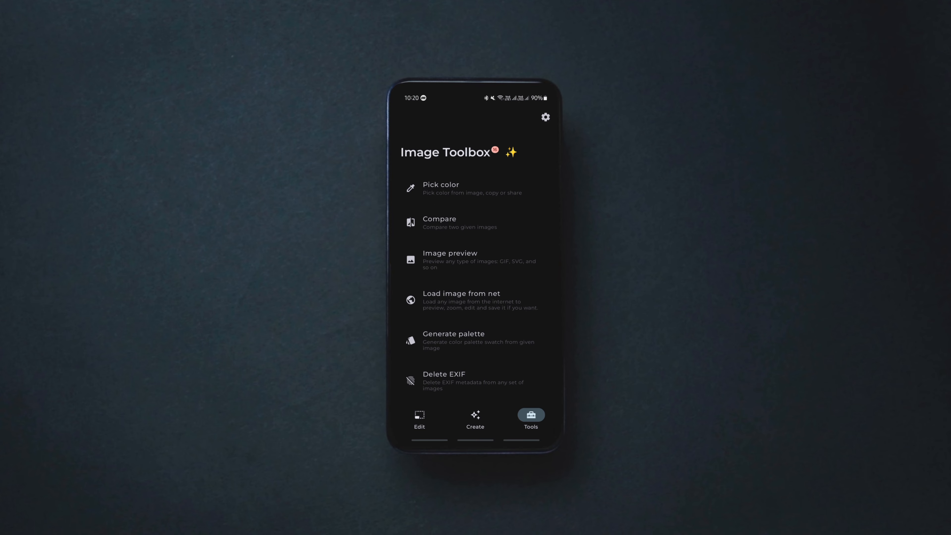
# Go to the Create tools and start Image Stitching by choosing images.
pyautogui.click(476, 419)
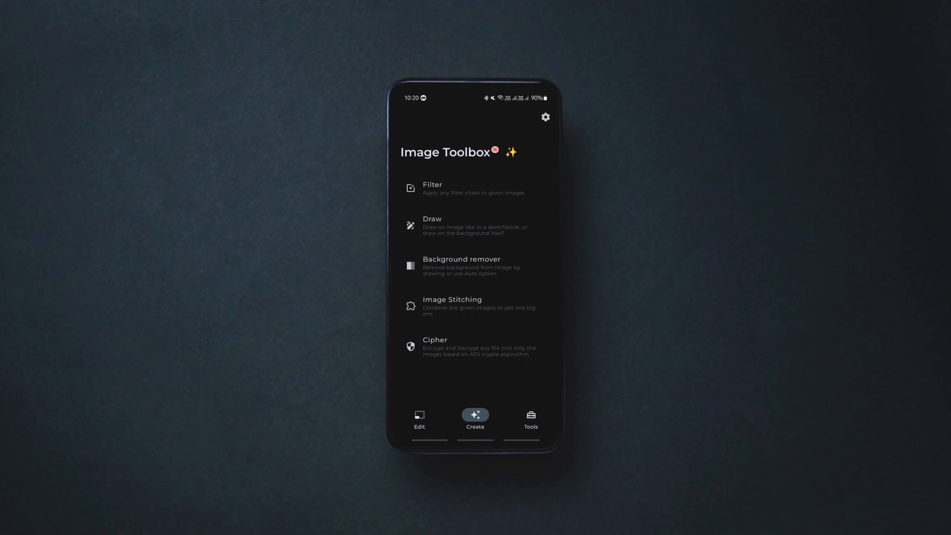
pyautogui.click(452, 305)
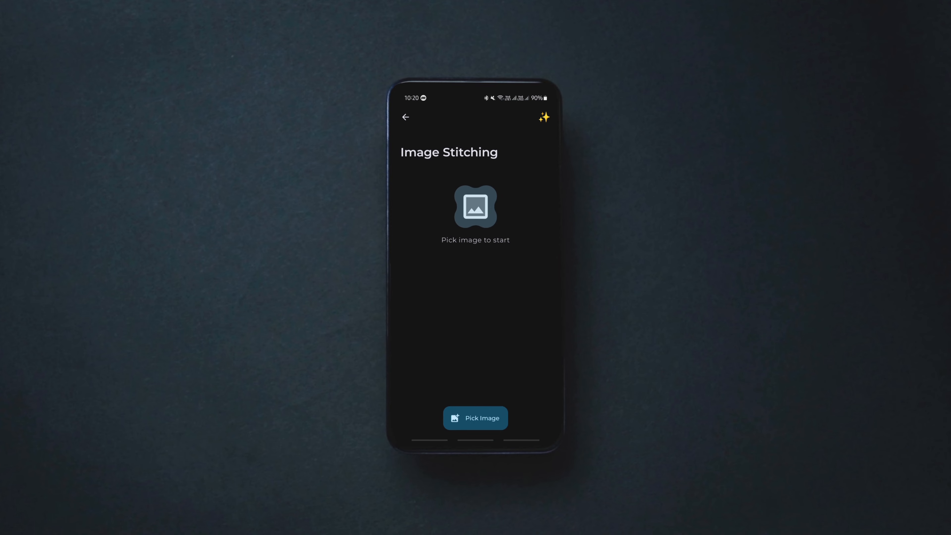
pyautogui.click(405, 117)
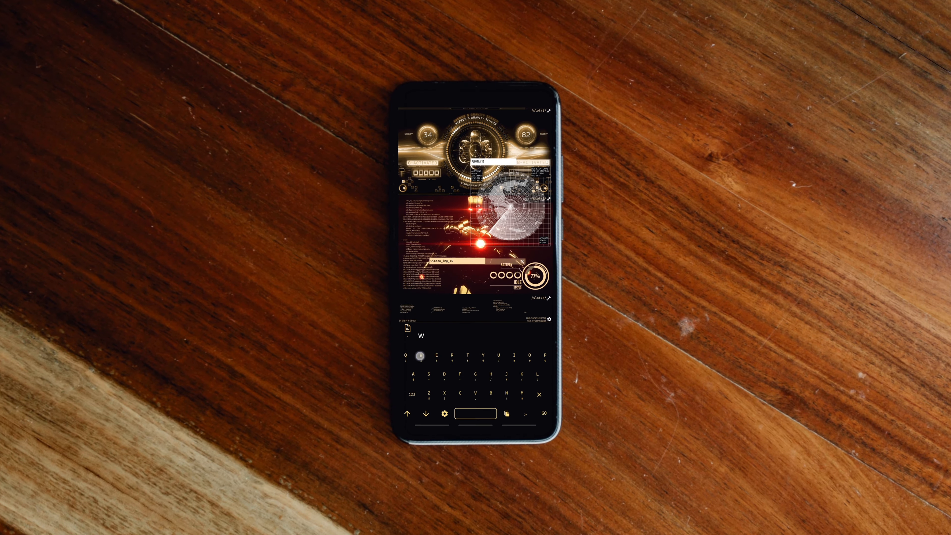
# Finish the 'Weather' terminal command and apply the blue A.R.I.S theme.
pyautogui.write('eather')
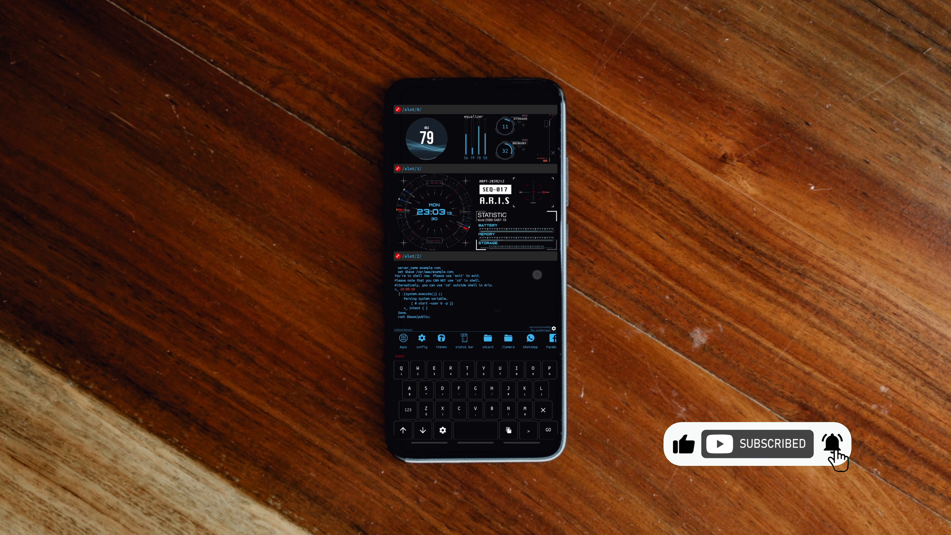
pyautogui.click(441, 340)
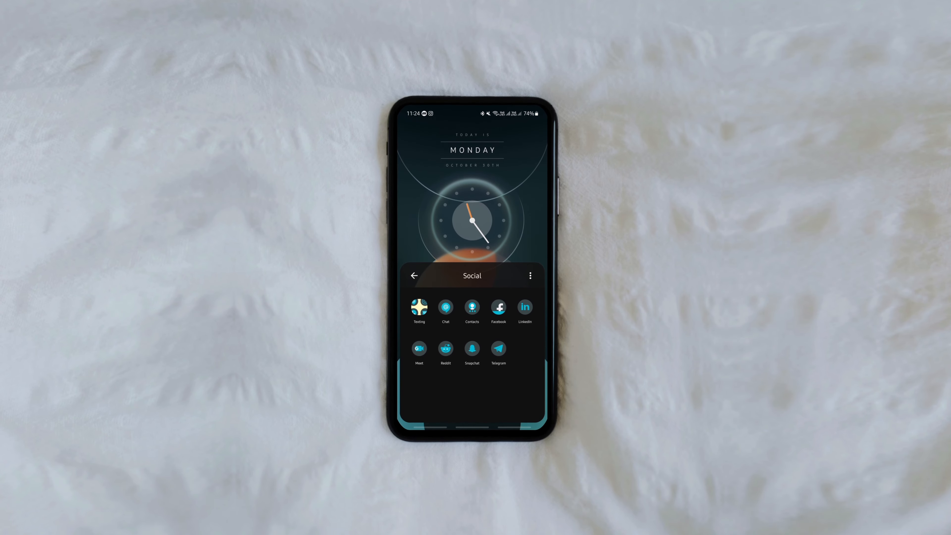
# Browse the Texting and Music folders and their options menus.
pyautogui.click(415, 276)
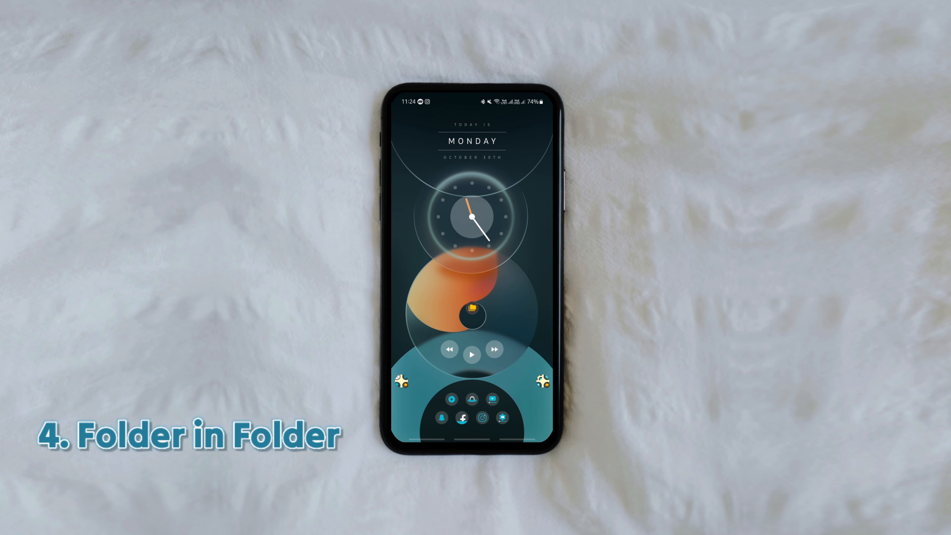
pyautogui.click(473, 311)
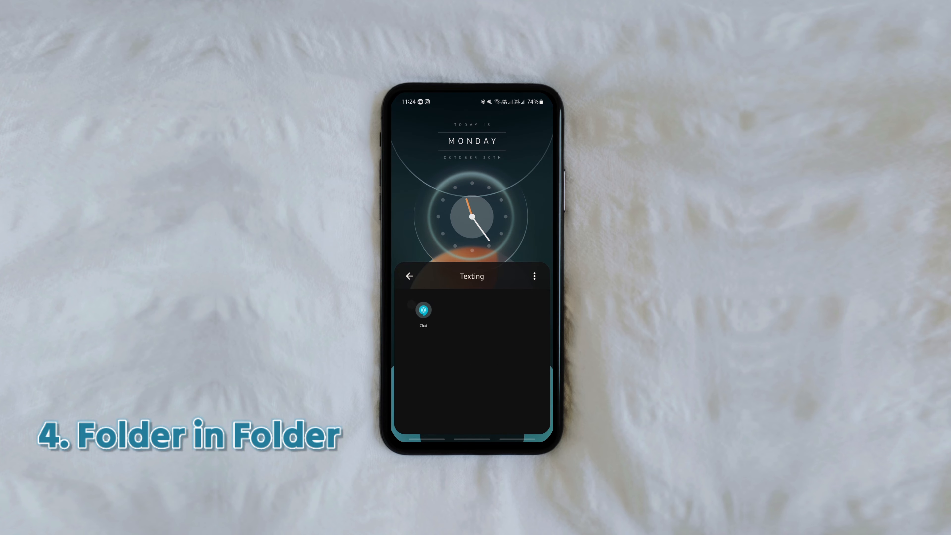
pyautogui.click(410, 276)
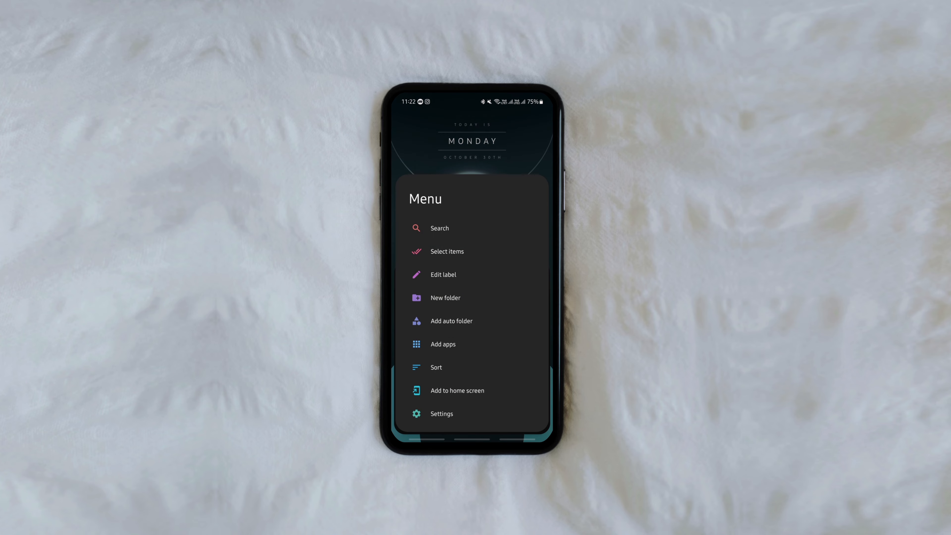
pyautogui.click(443, 274)
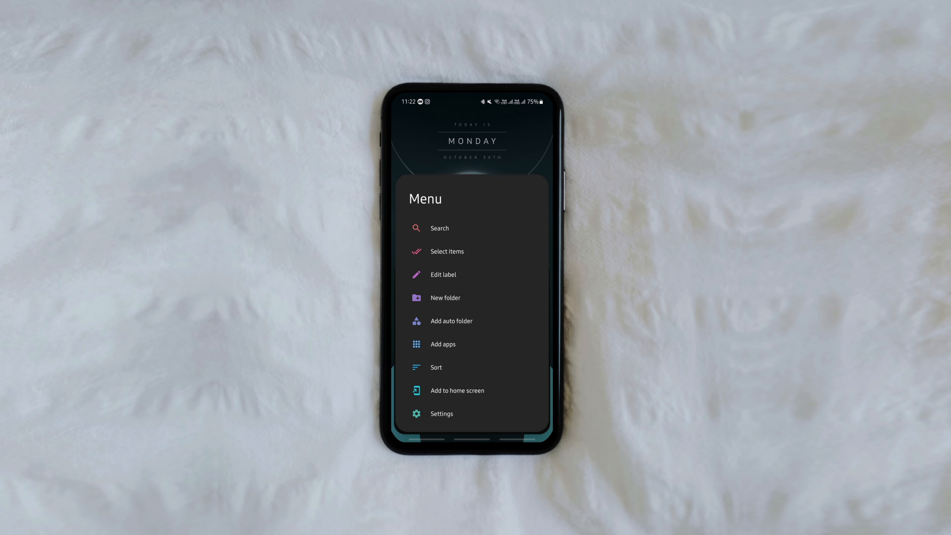
pyautogui.click(443, 343)
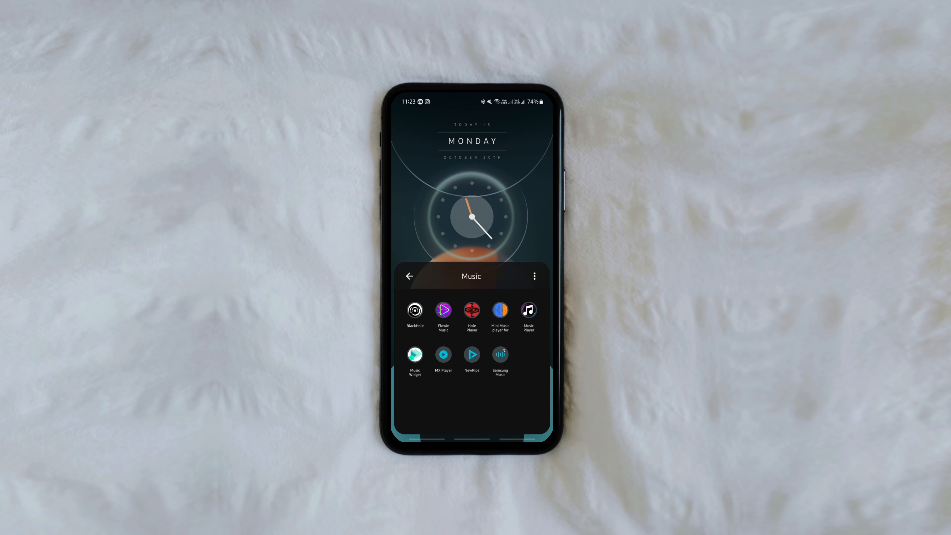
pyautogui.click(534, 275)
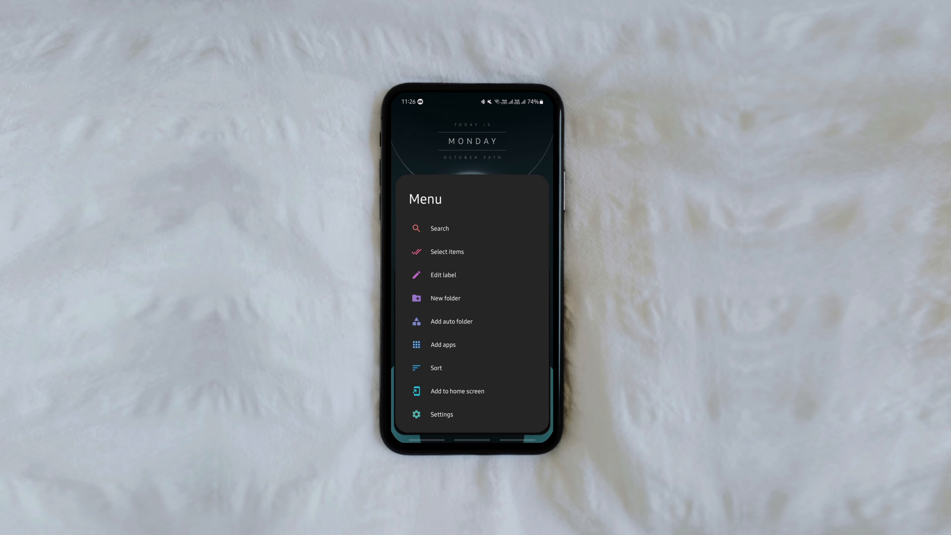
# From Settings' Icon pack option, choose Download to list available icon packs.
pyautogui.click(458, 391)
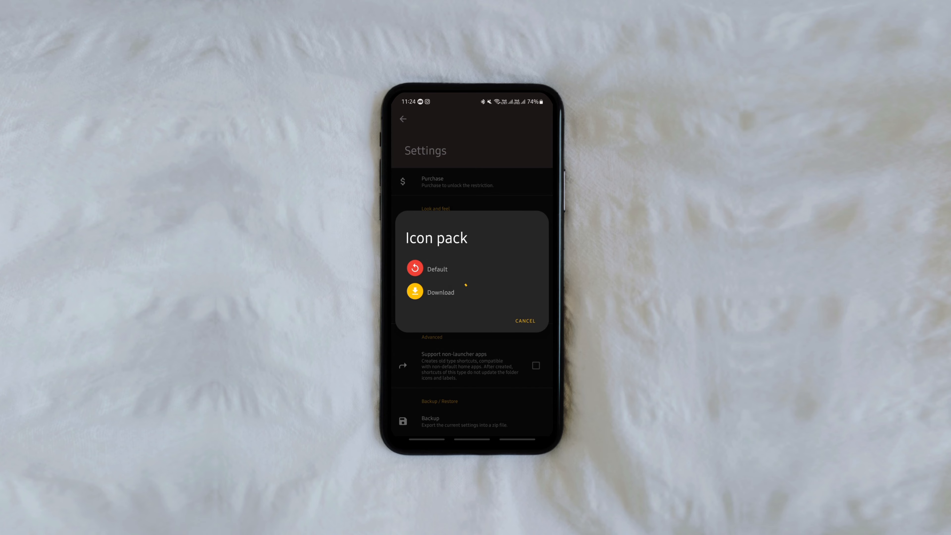
pyautogui.click(440, 292)
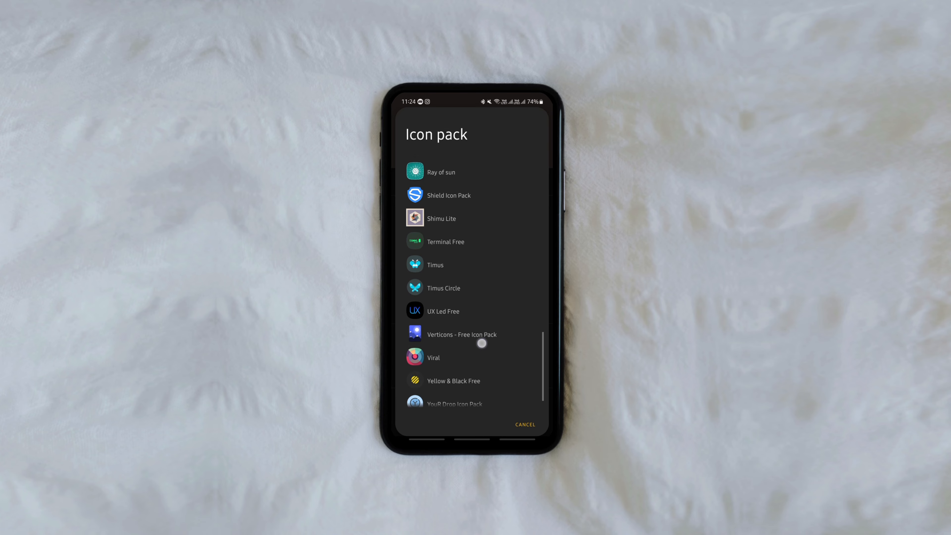
pyautogui.click(443, 287)
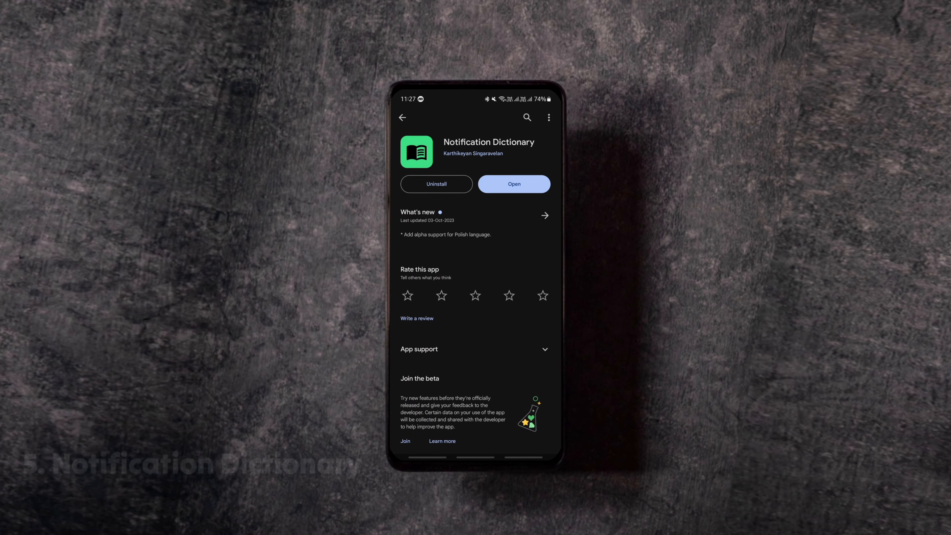
# Open the clipboard definition from the notification shade and complete 'Subscribe' in the search box.
pyautogui.scroll(-3)
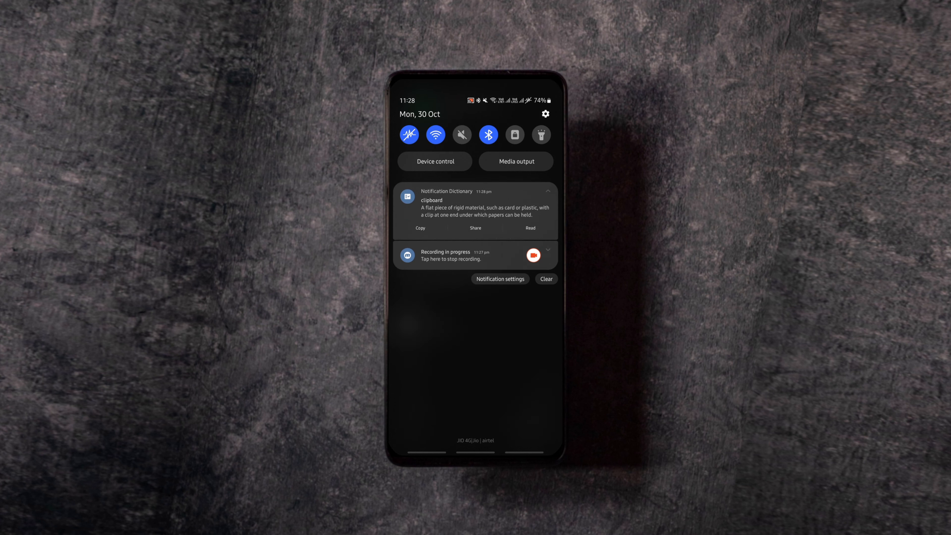
pyautogui.click(476, 207)
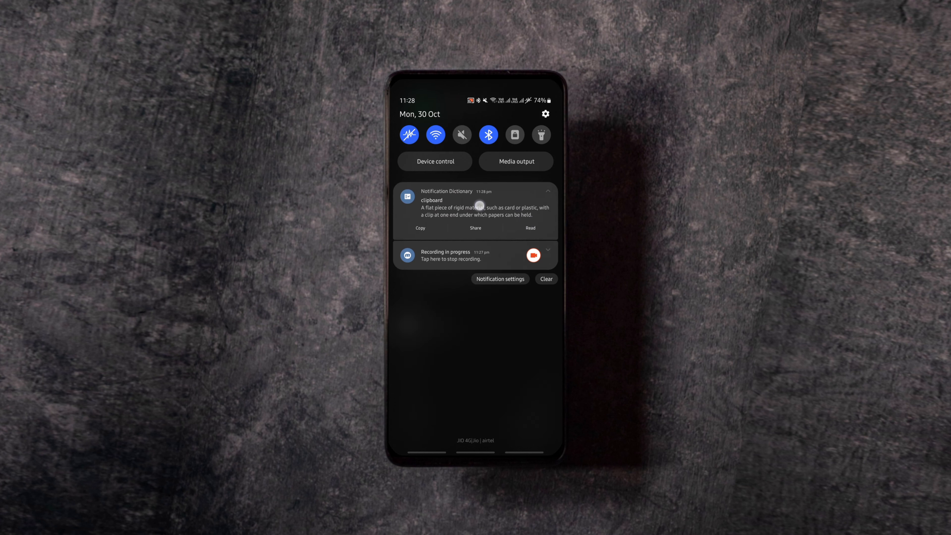
pyautogui.click(475, 206)
pyautogui.write('Subsc')
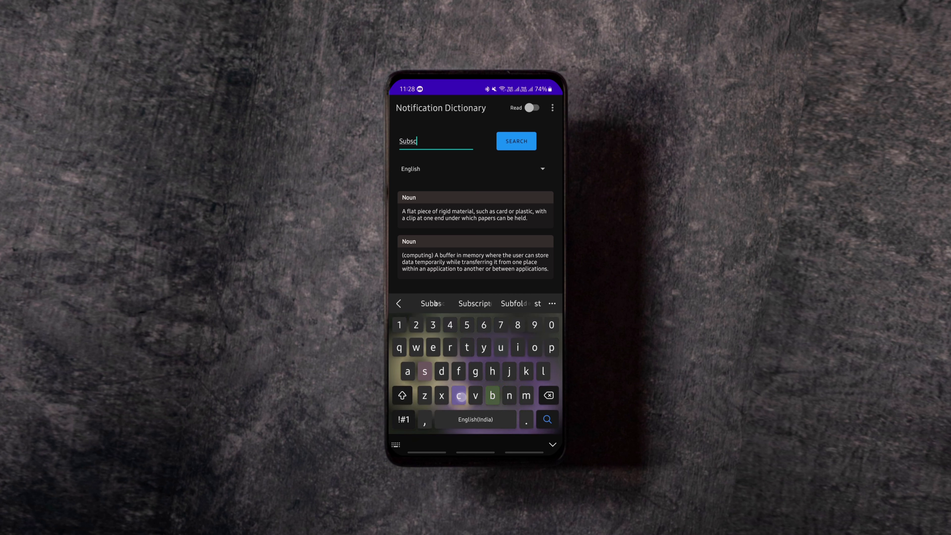
pyautogui.write('ribe')
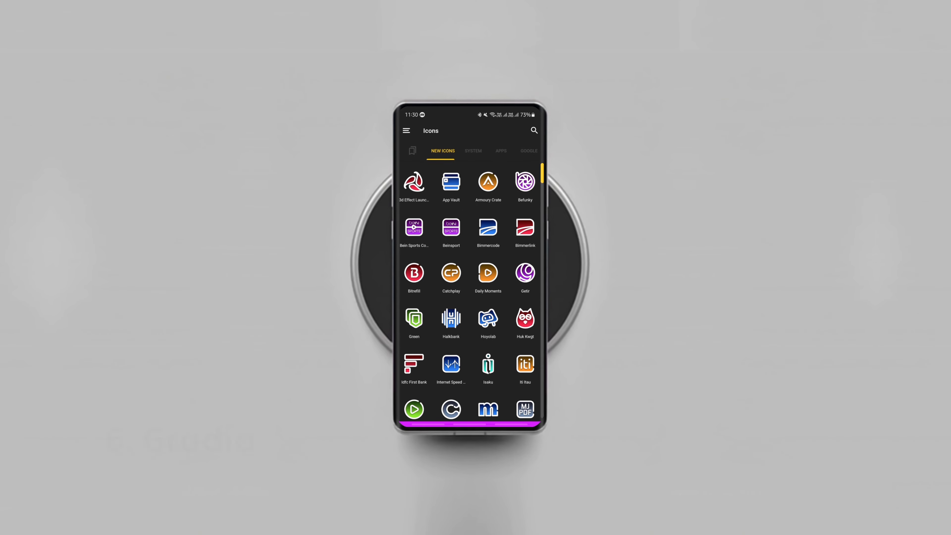
# Scroll the New Icons tab, then browse the Apps and Google icon tabs.
pyautogui.scroll(-3)
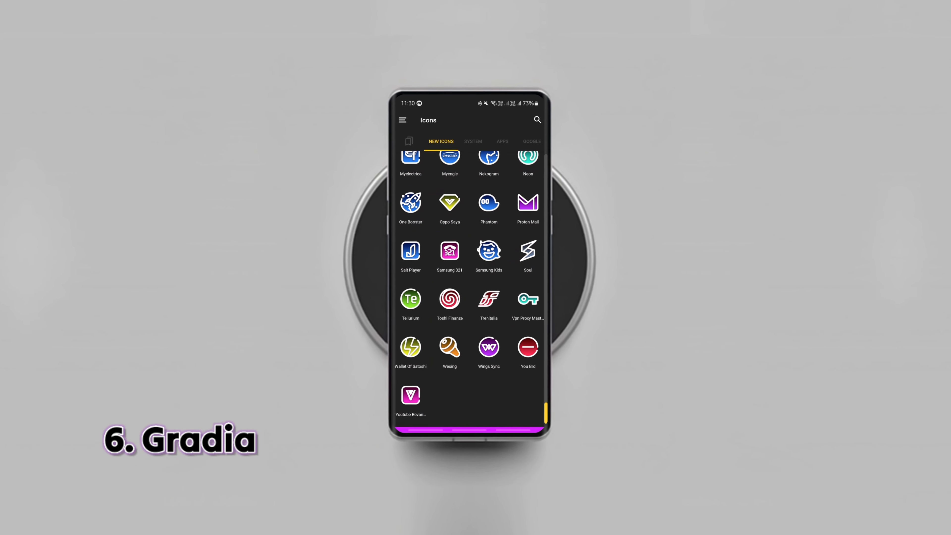
pyautogui.click(495, 141)
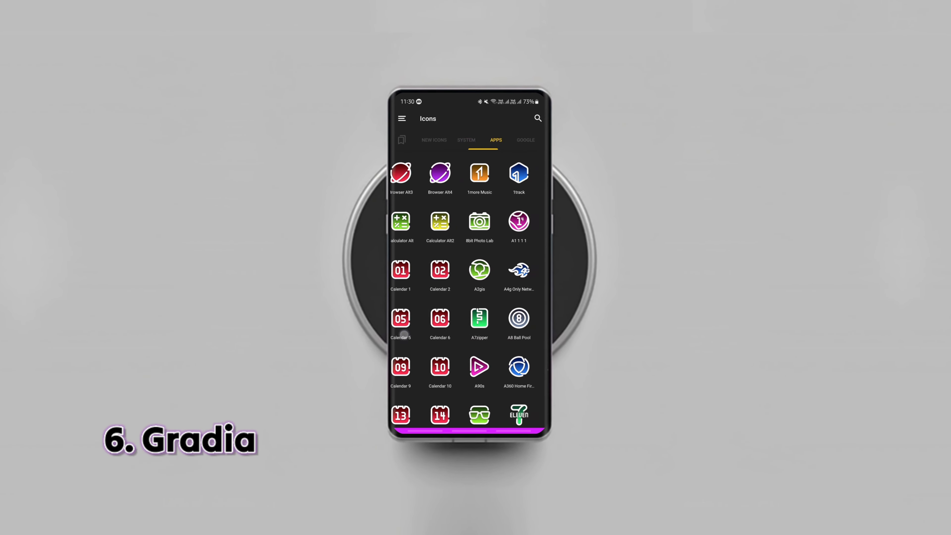
pyautogui.click(525, 139)
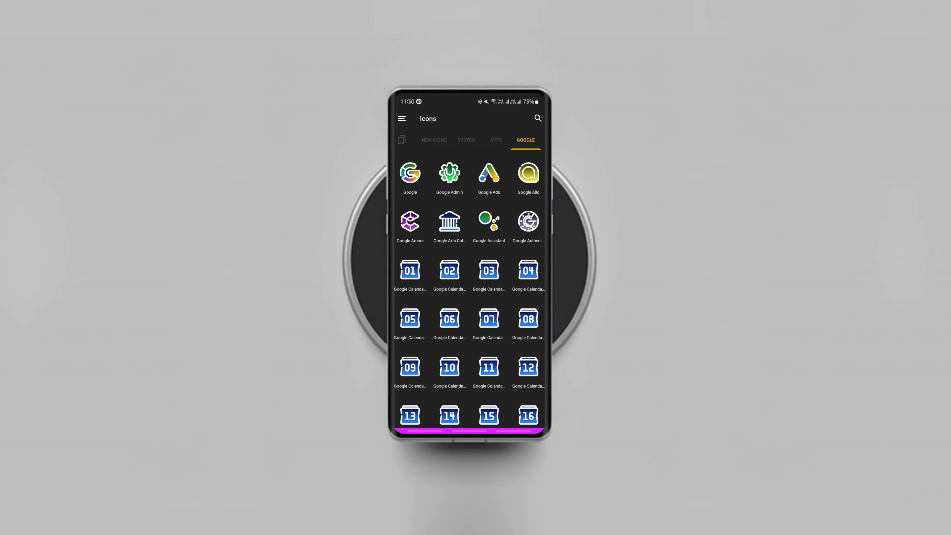
pyautogui.scroll(-3)
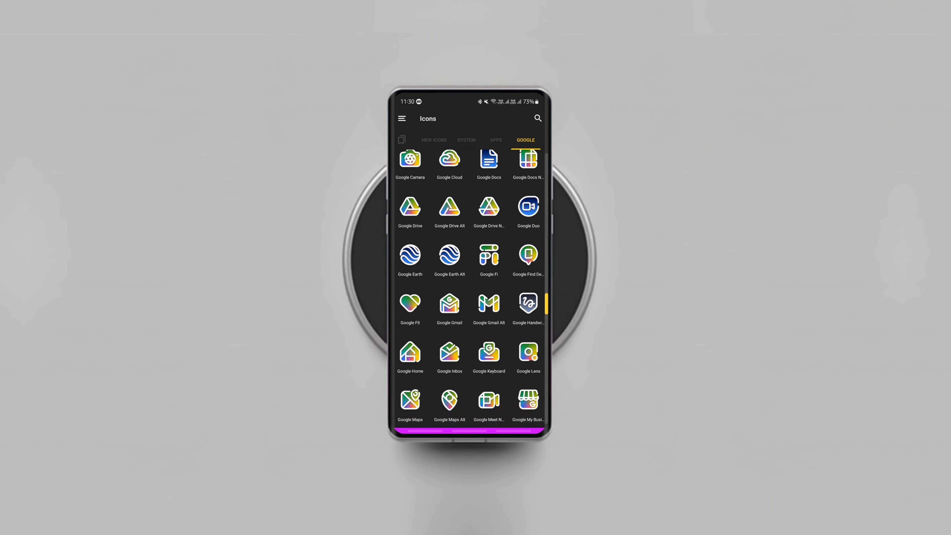
pyautogui.click(440, 140)
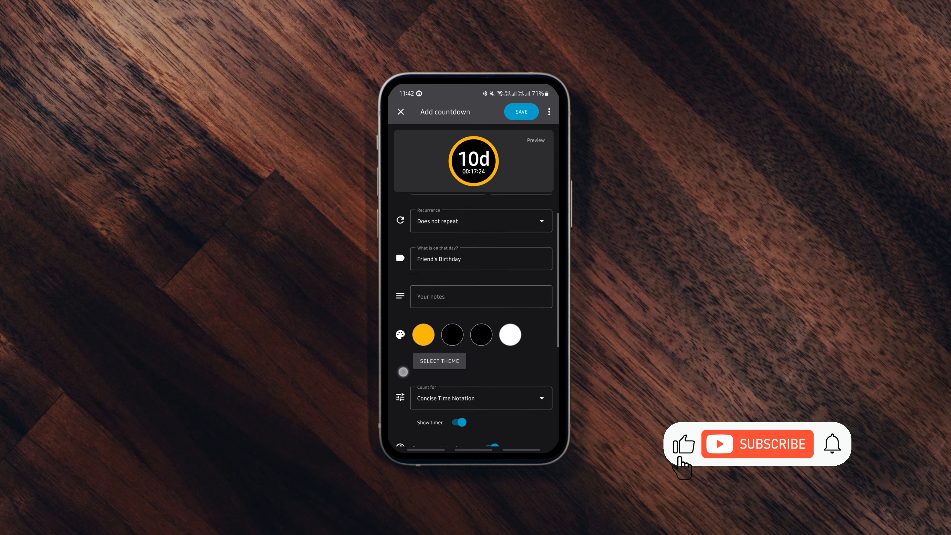
# Set the widget date to 15/11/23 and title it 'Assignment deadline'.
pyautogui.scroll(-3)
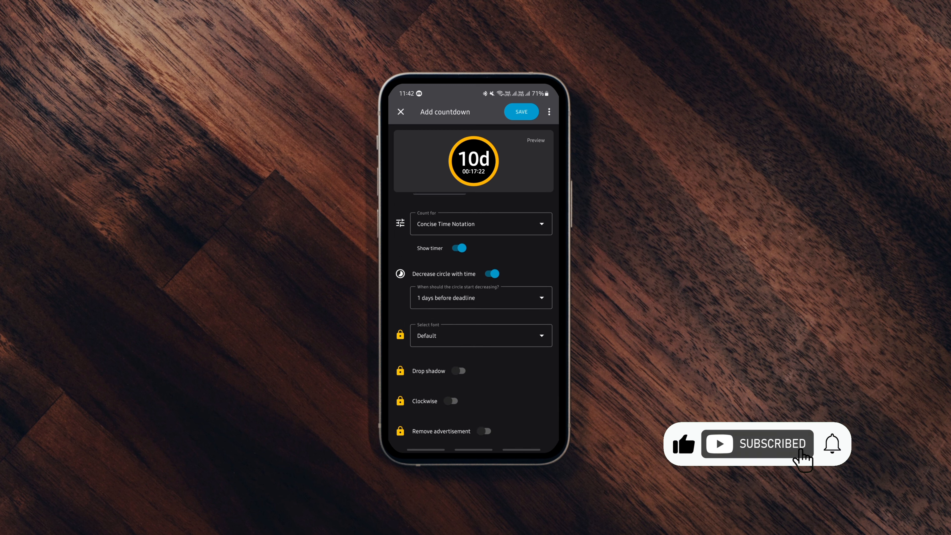
pyautogui.click(520, 111)
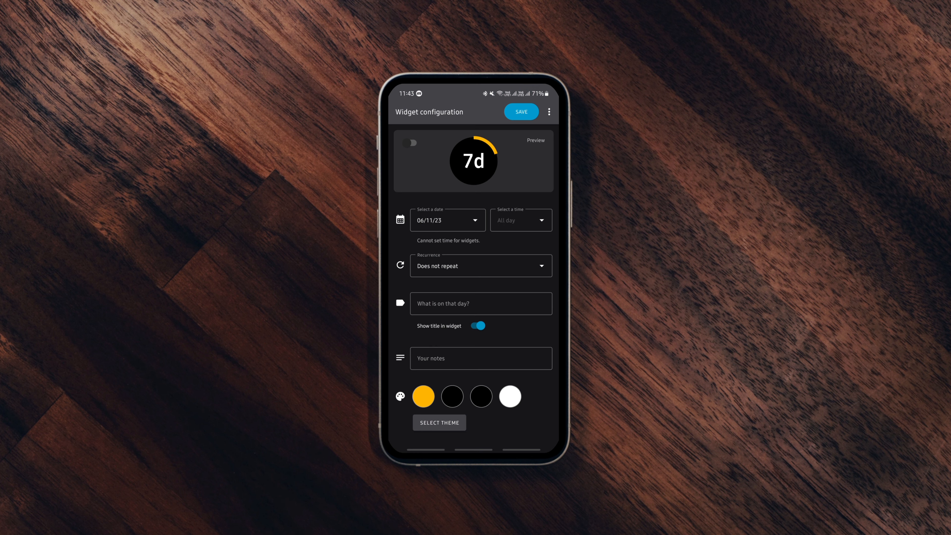
pyautogui.click(443, 220)
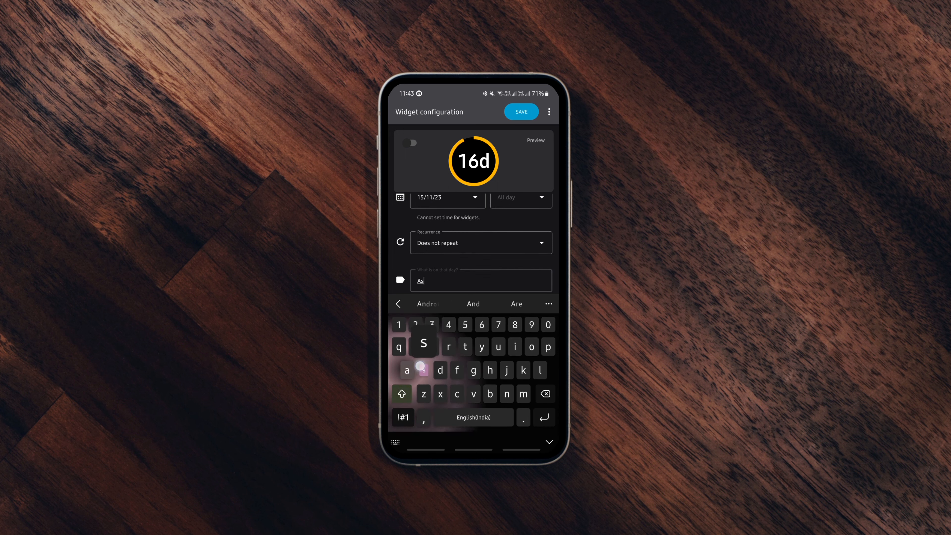
pyautogui.write('Assignment de')
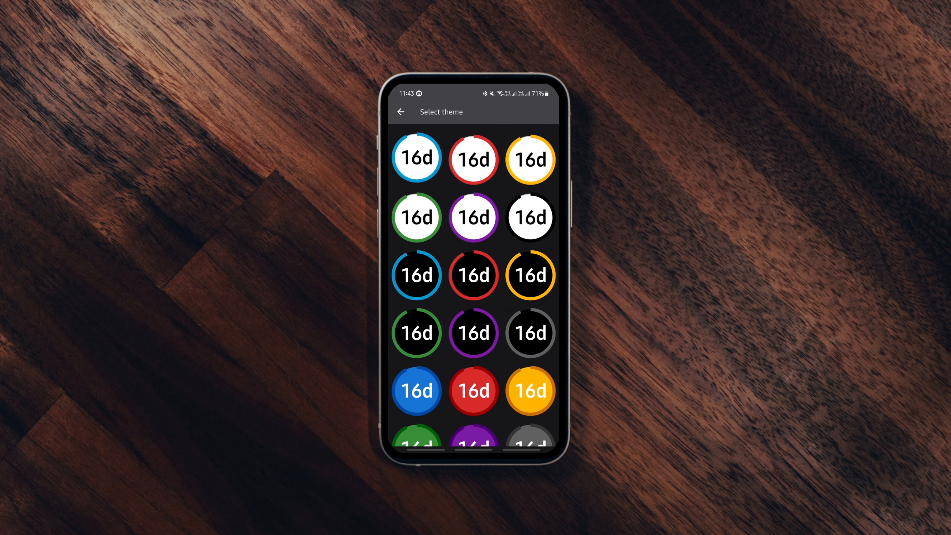
# Give the countdown the blue ring theme and save the widget to the home screen.
pyautogui.click(416, 159)
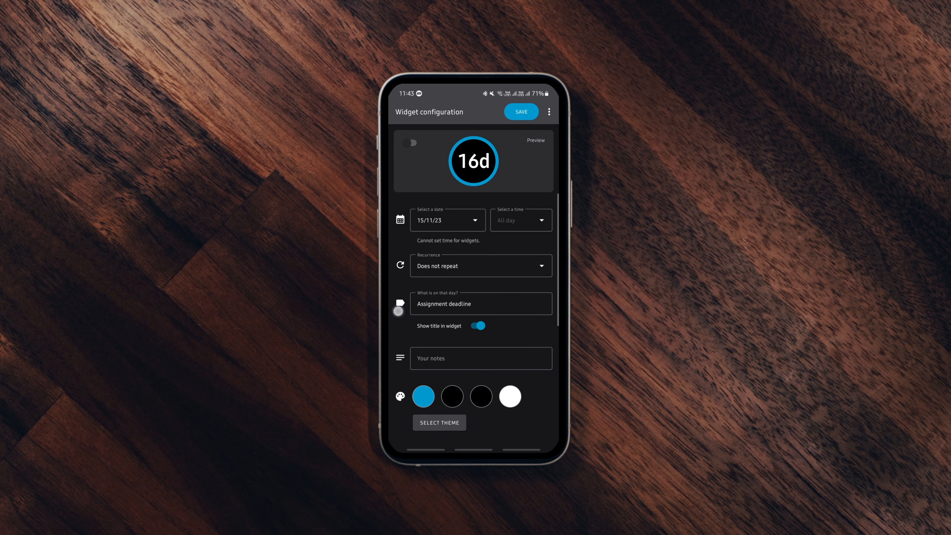
pyautogui.click(521, 111)
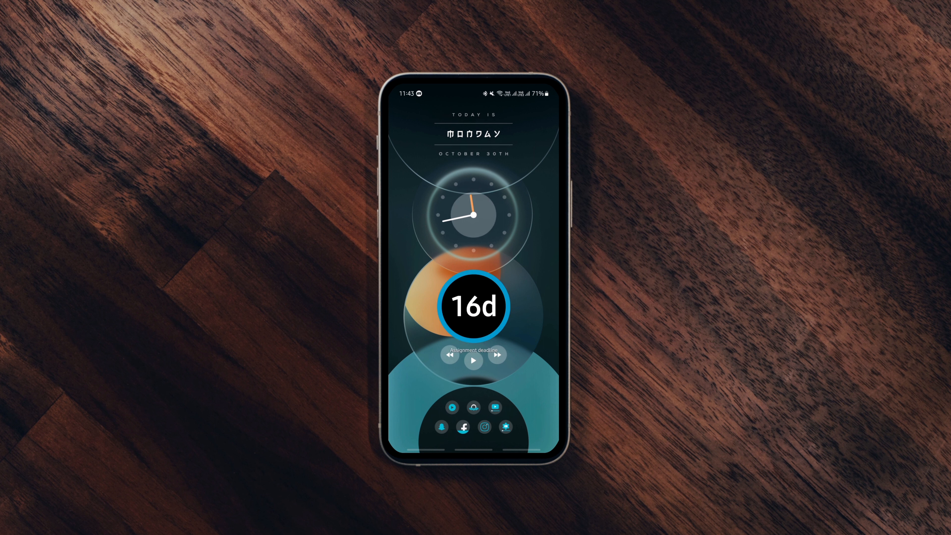
# Open the Assignment deadline details from the home-screen widget and start editing it.
pyautogui.click(473, 214)
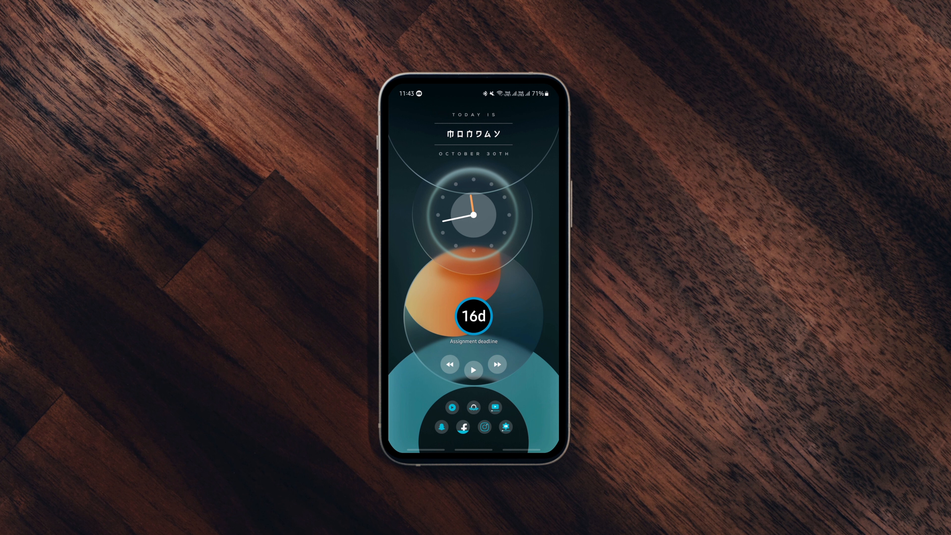
pyautogui.click(474, 316)
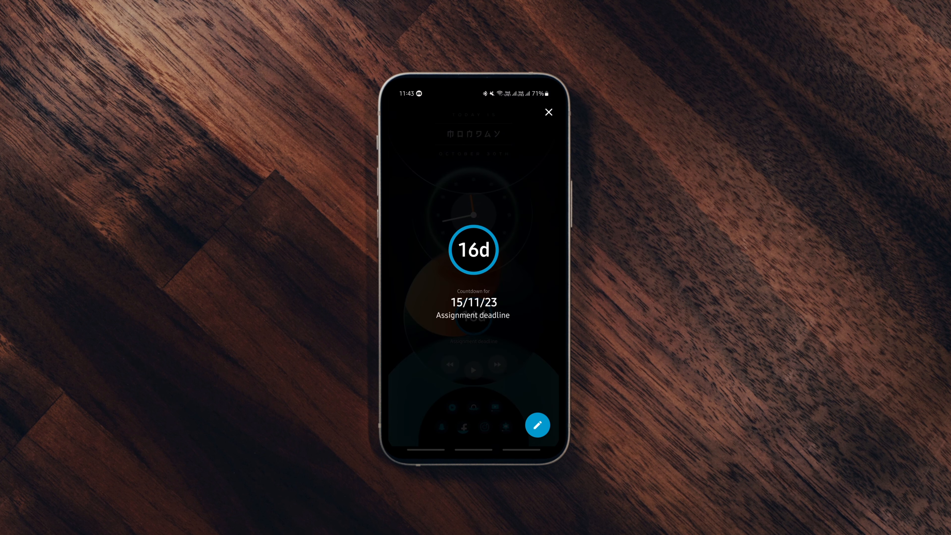
pyautogui.click(536, 424)
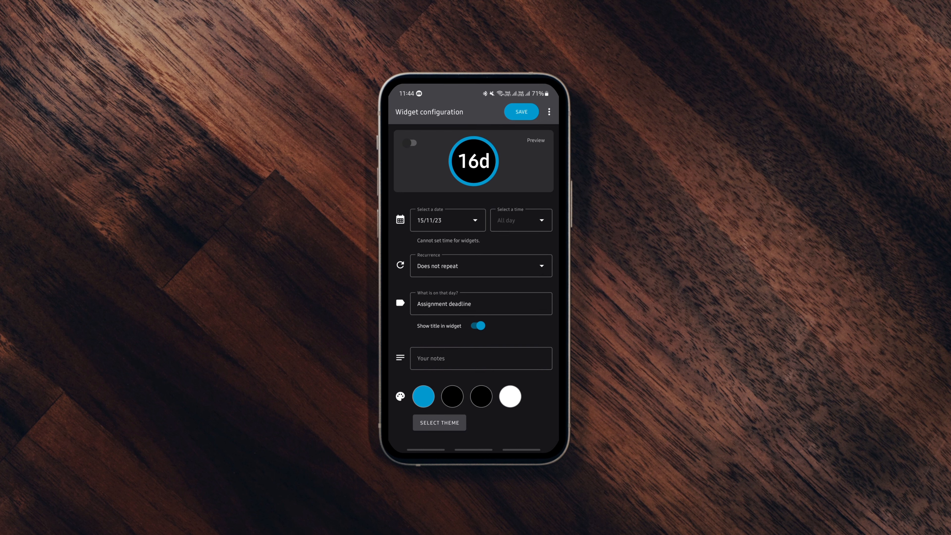
# Change the deadline to 14 November 2023 and list the Count for unit options.
pyautogui.click(443, 220)
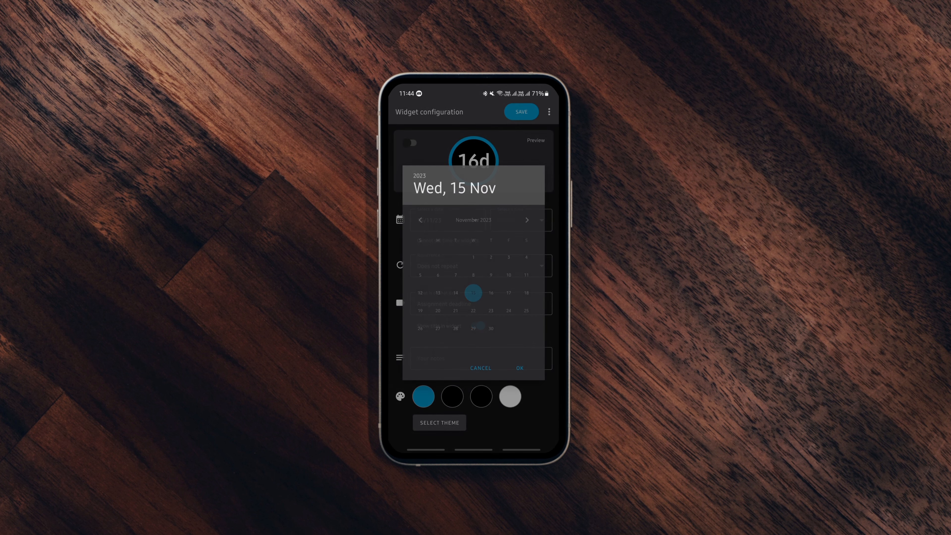
pyautogui.click(519, 368)
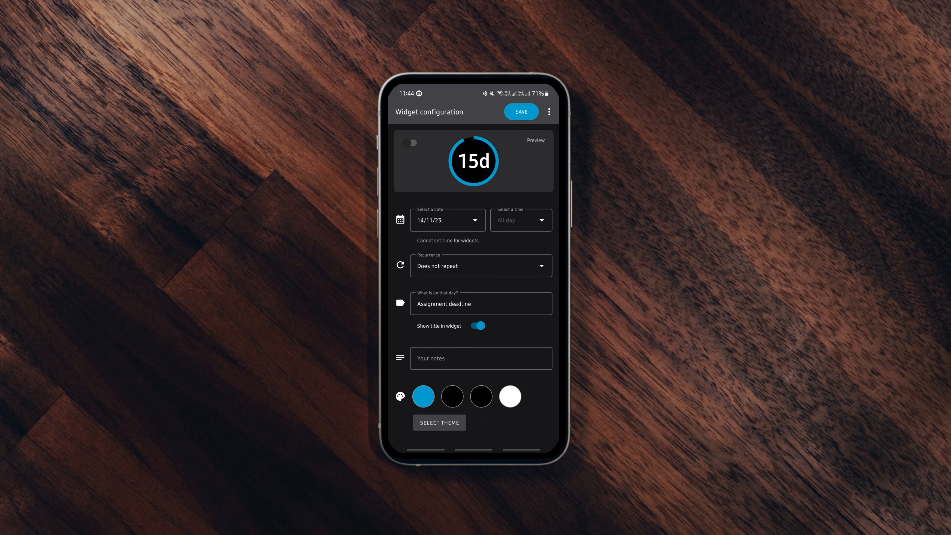
pyautogui.scroll(-3)
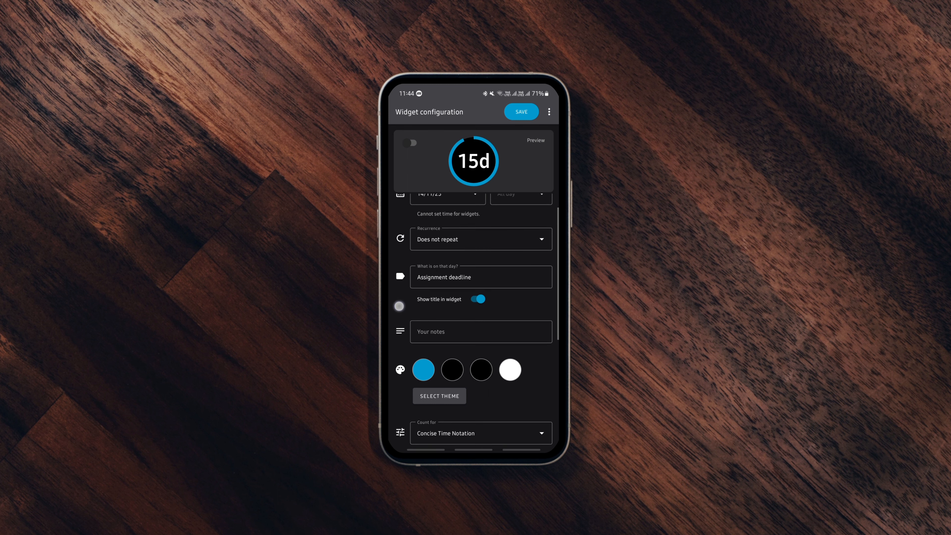
pyautogui.scroll(-3)
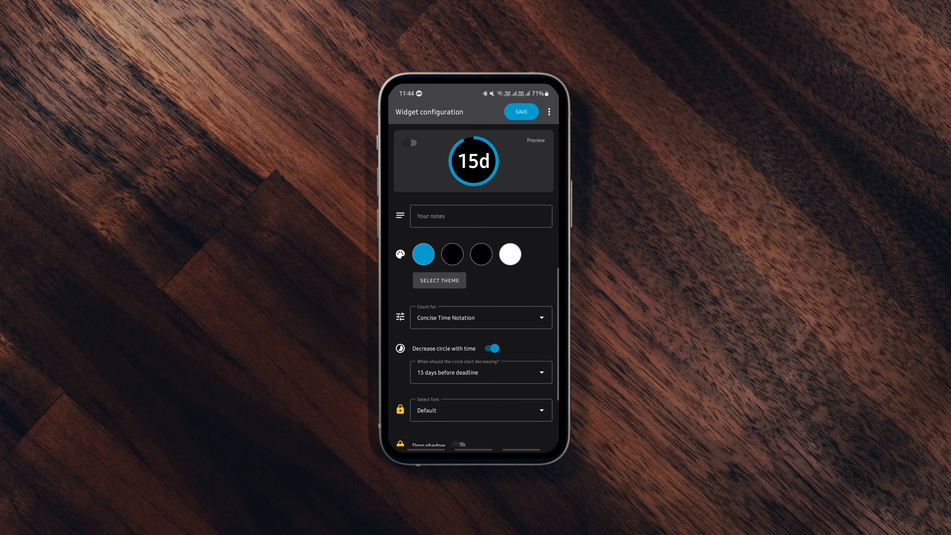
pyautogui.click(480, 317)
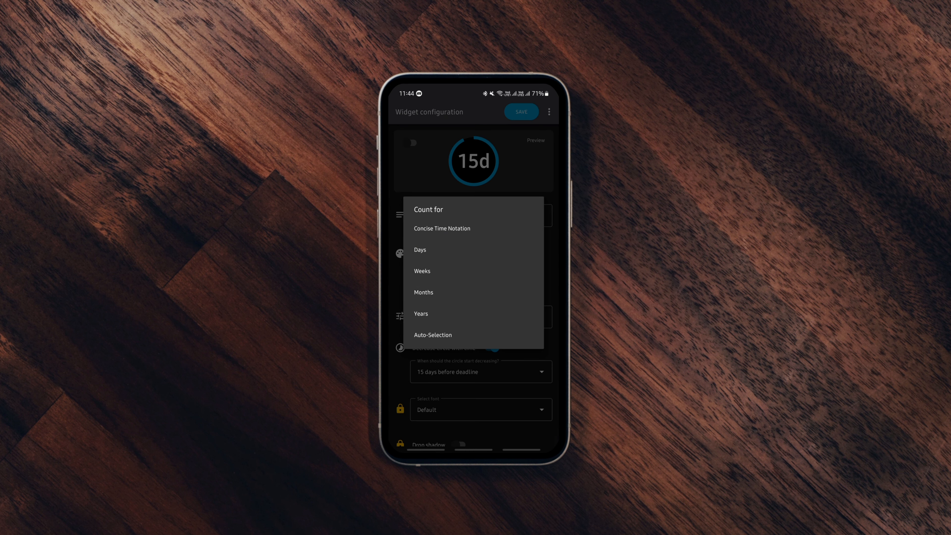